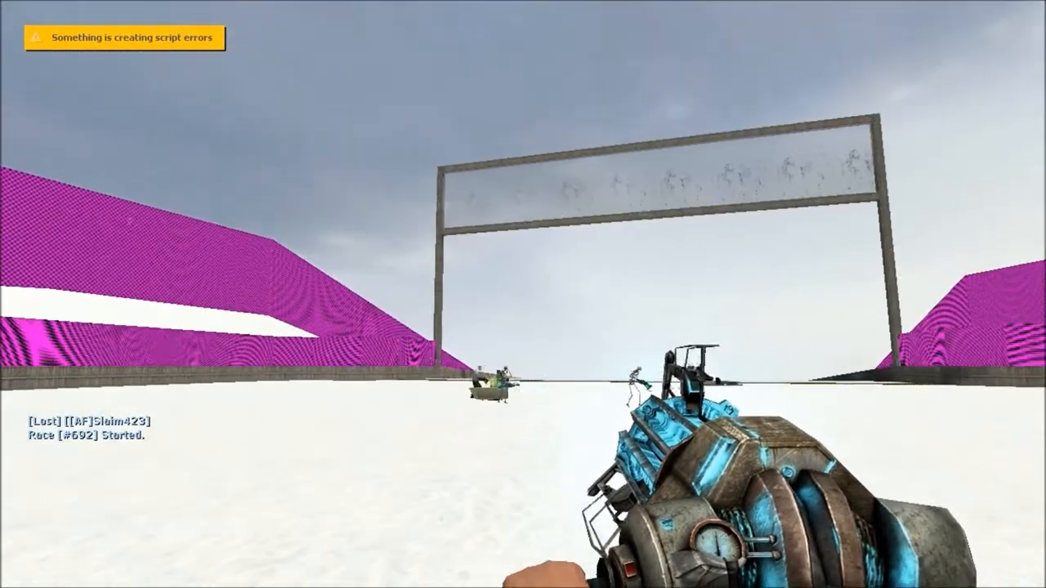
Step: Roam the snowy race map with the physics gun, then bring up the spawn menu
key(q)
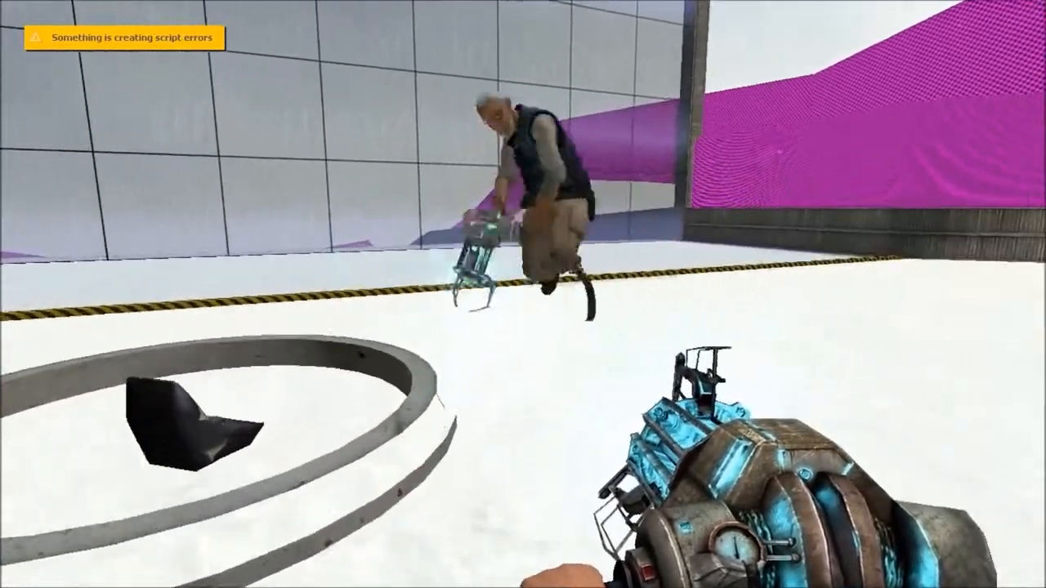
key(q)
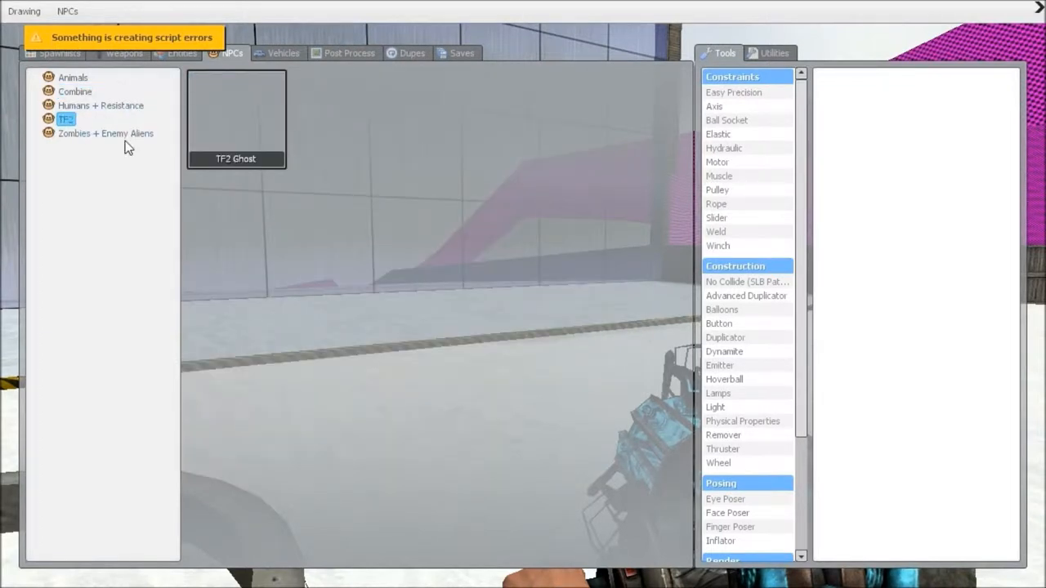
Step: Browse NPCs and Half-Life 2 weapons, then scroll CS: Global Offensive Map Props
click(120, 52)
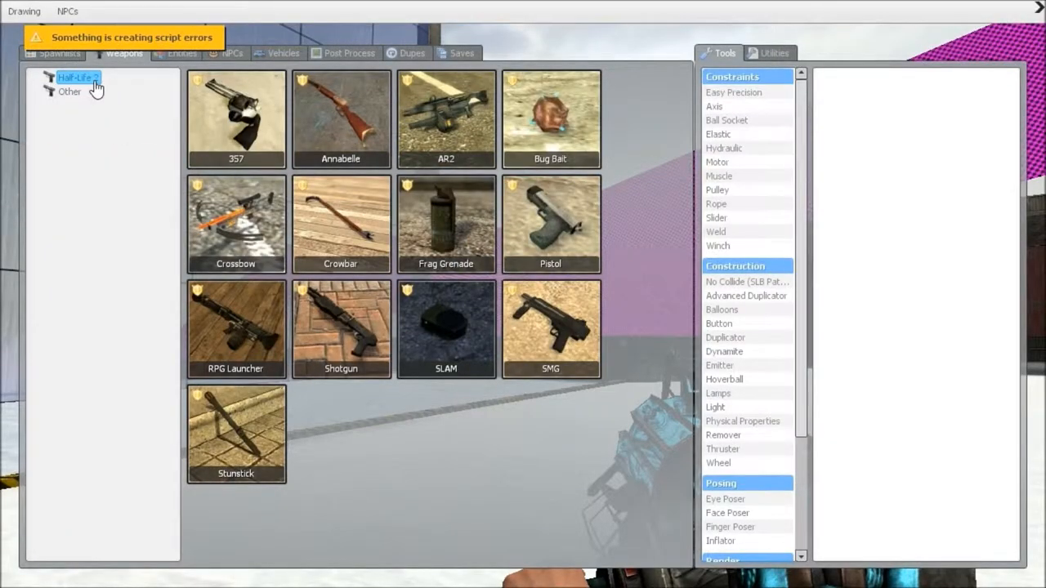
click(50, 52)
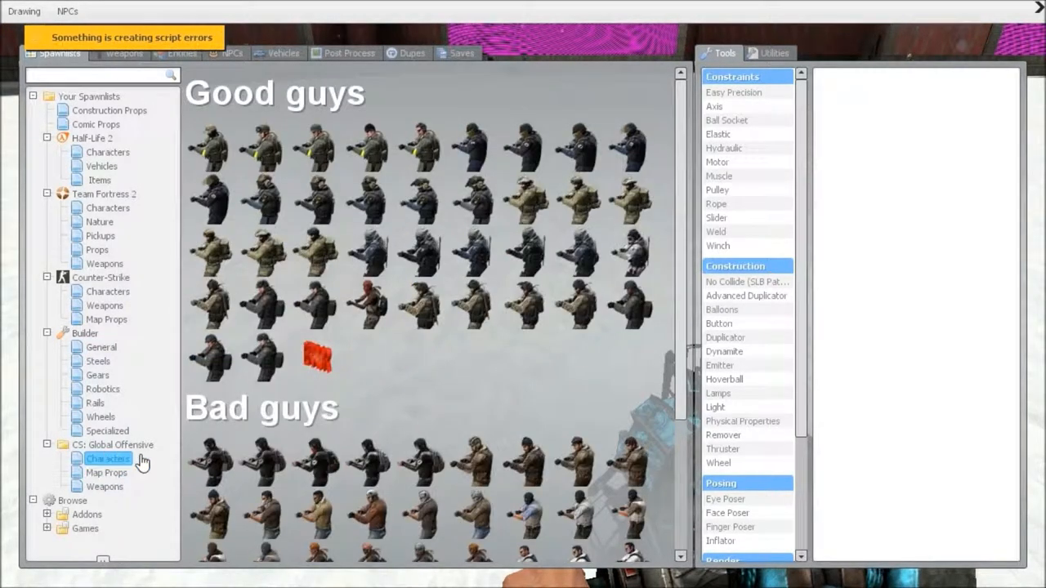
click(84, 472)
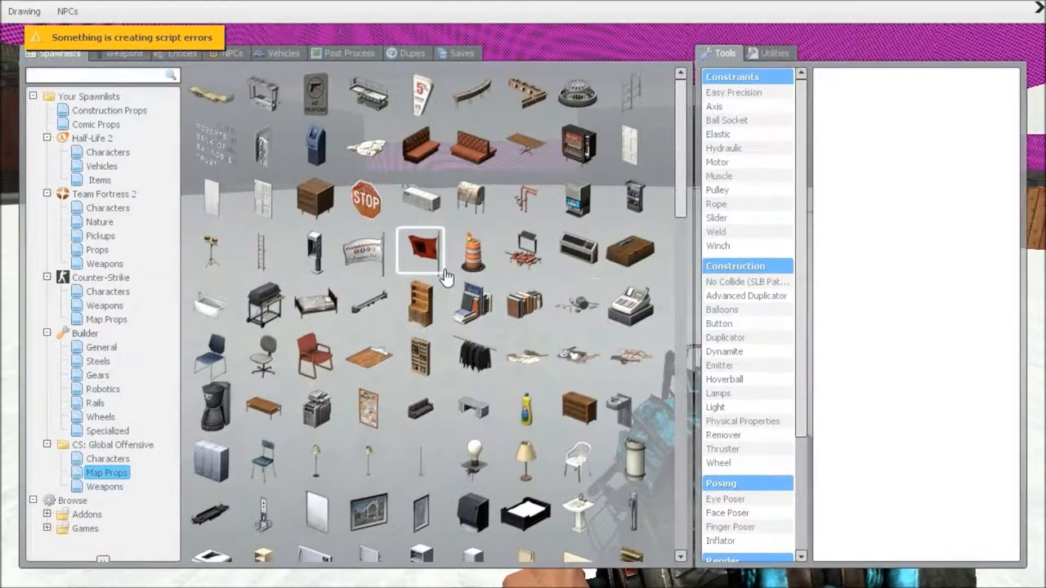
scroll(down, 3)
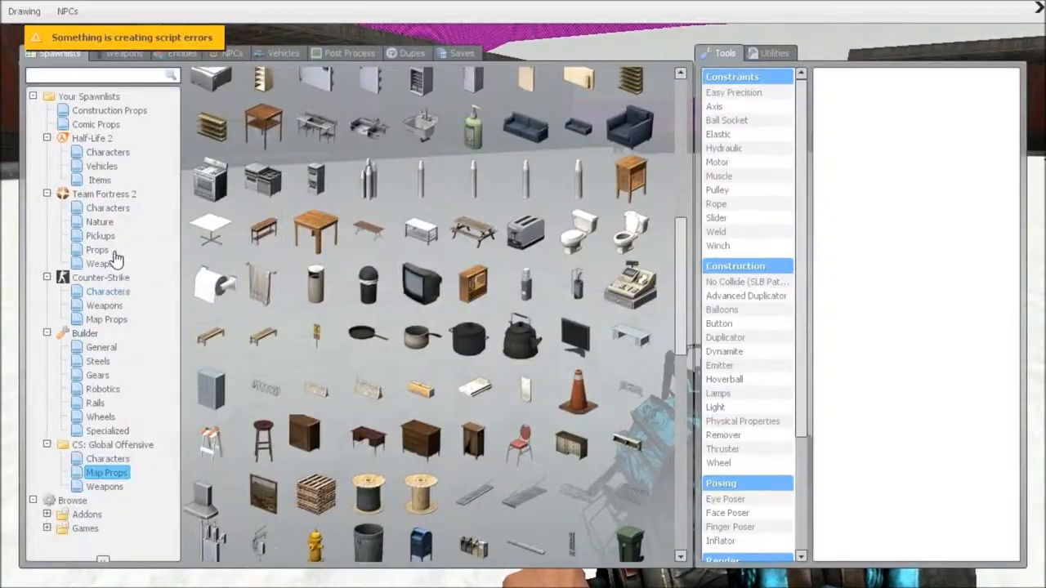
mouse_move(122, 236)
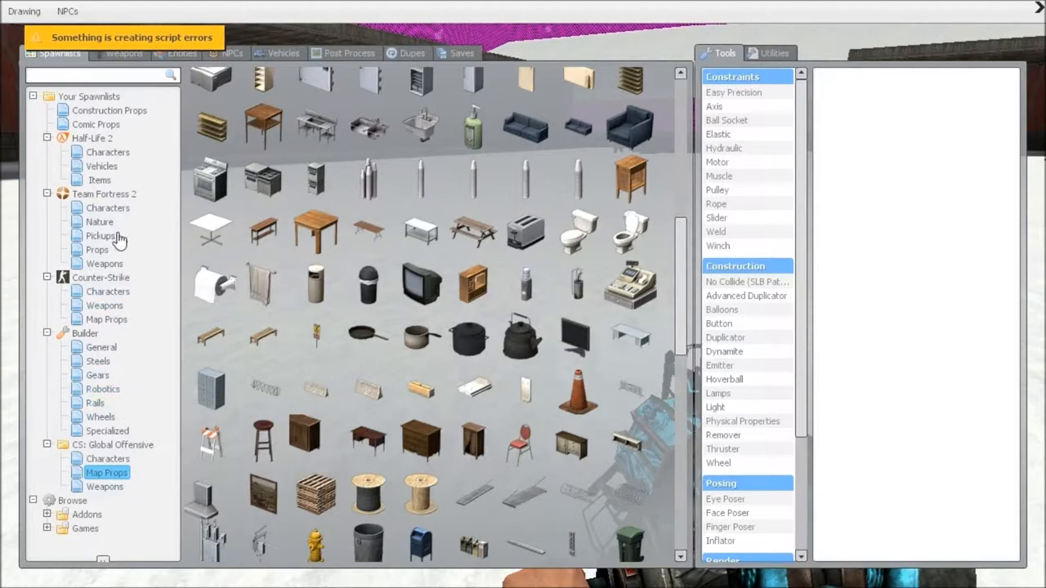
click(109, 110)
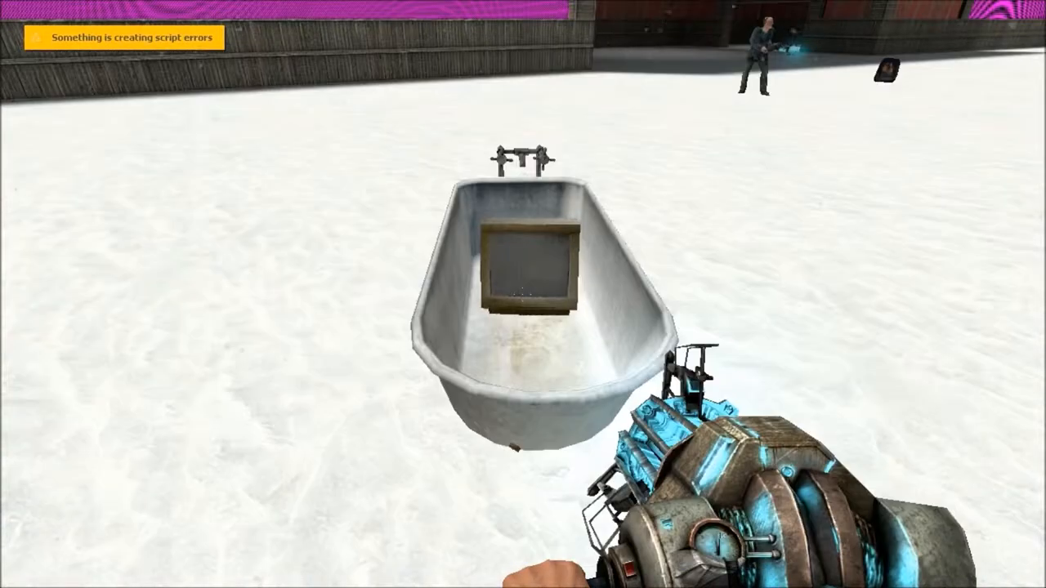
Step: Spawn the brown couch and grey chair, and rest the chair on the seat
key(q)
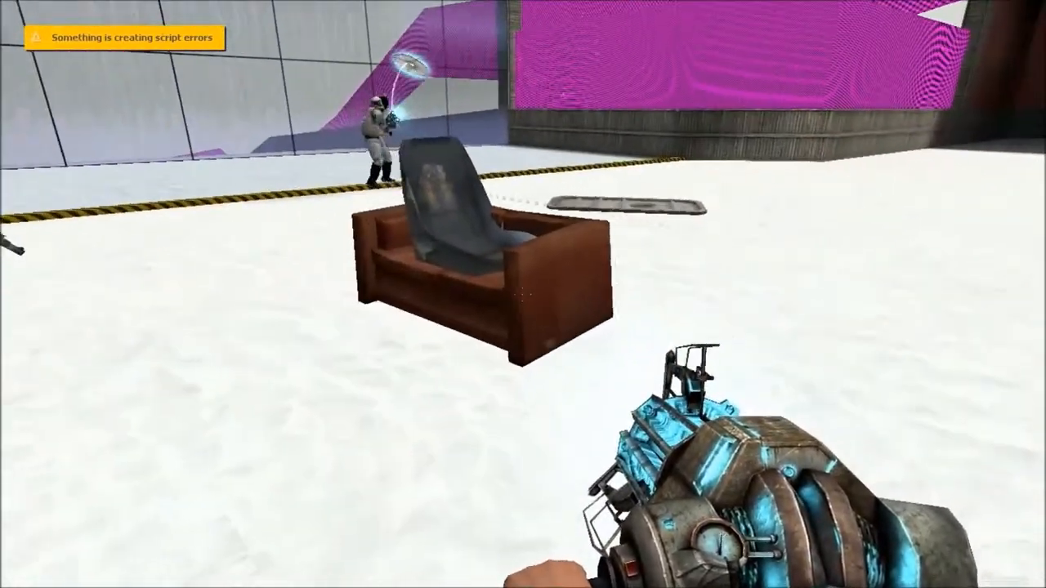
key(q)
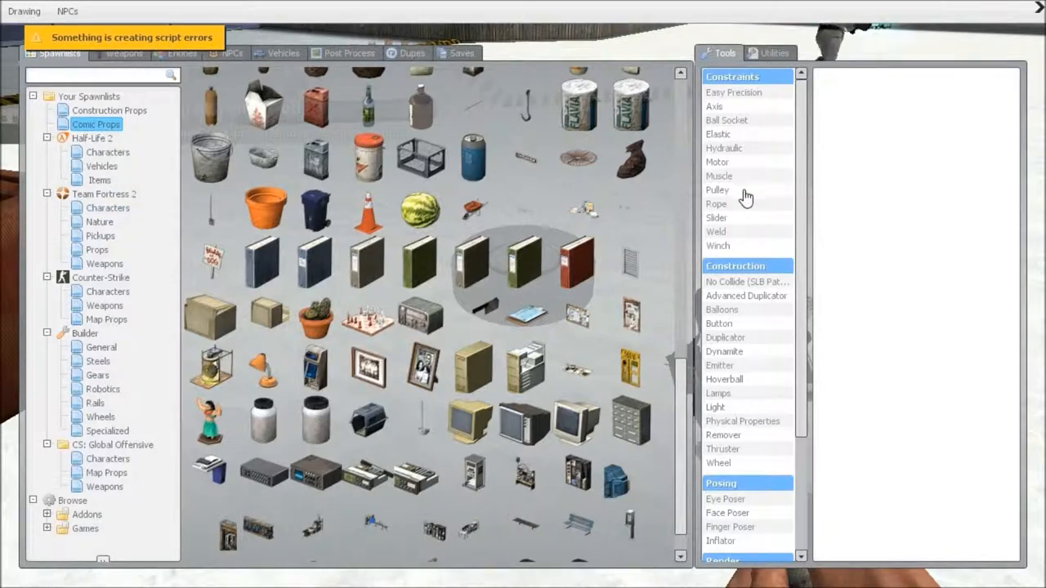
scroll(down, 3)
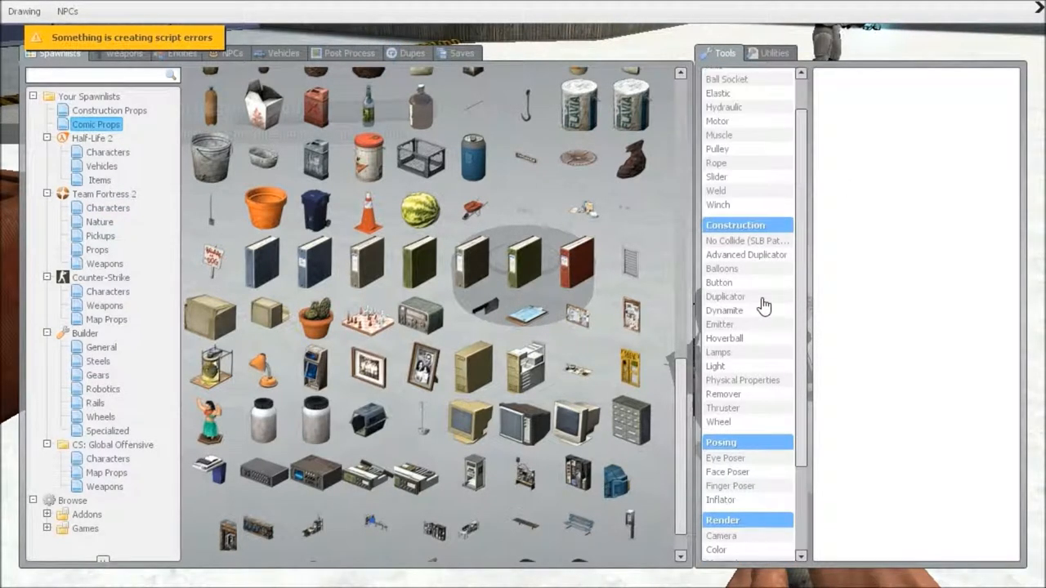
click(717, 421)
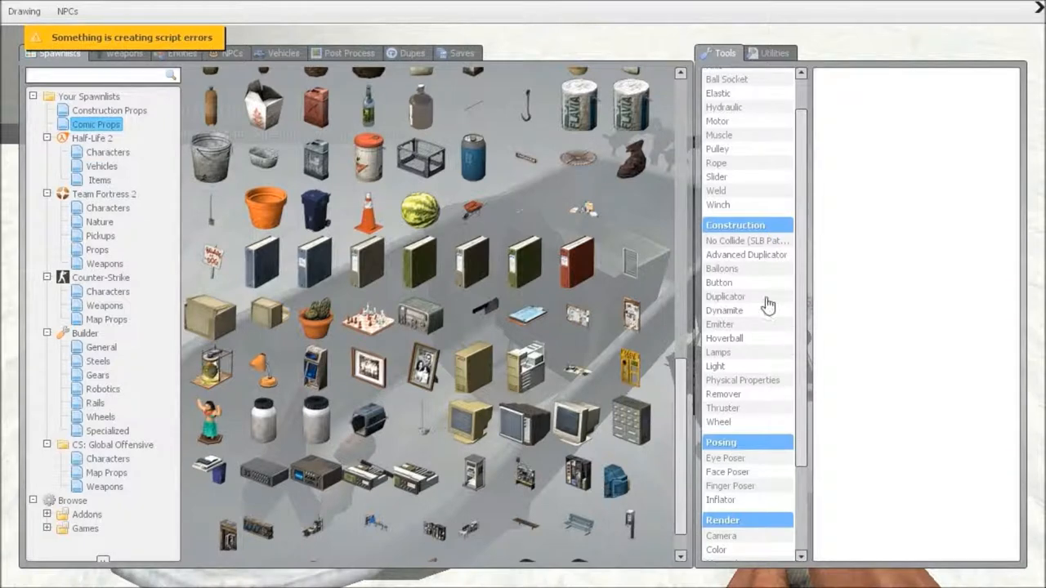
scroll(down, 3)
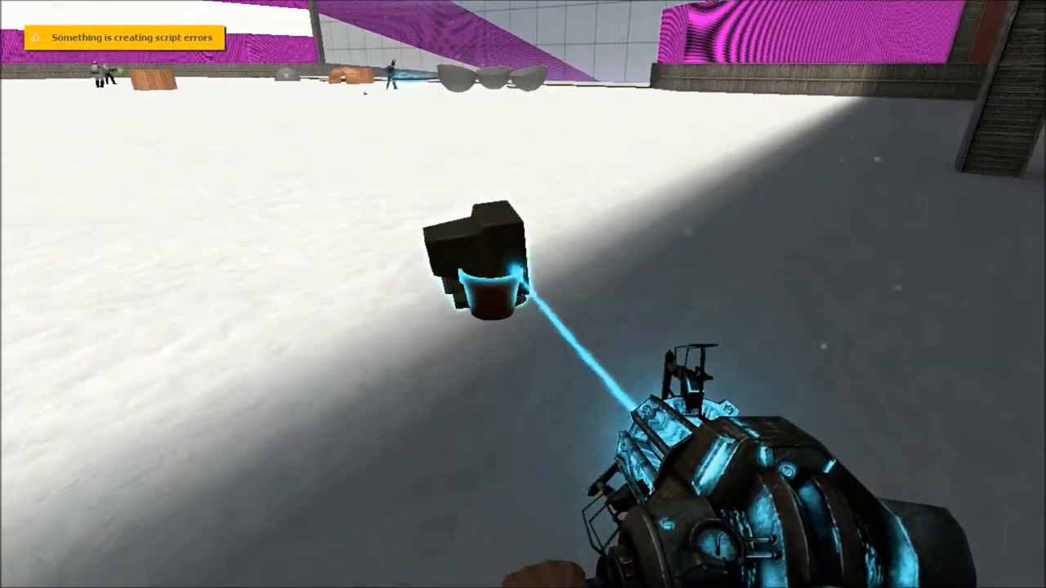
Step: Carry the bucket, then open the spawn menu showing Weld with force limit 0
key(q)
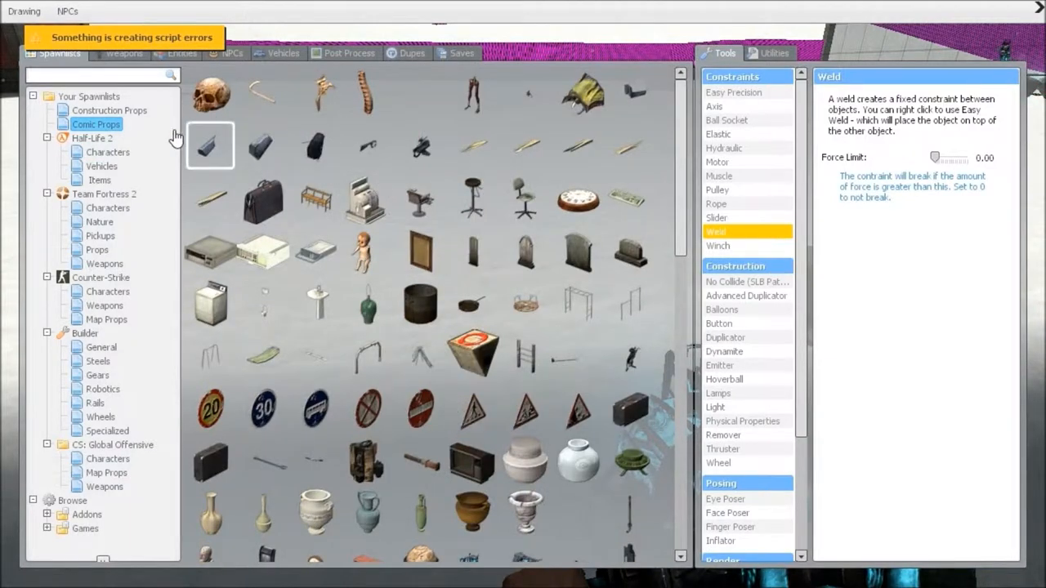
Step: Show the Half-Life 2 Vehicles list under Construction Props
click(109, 110)
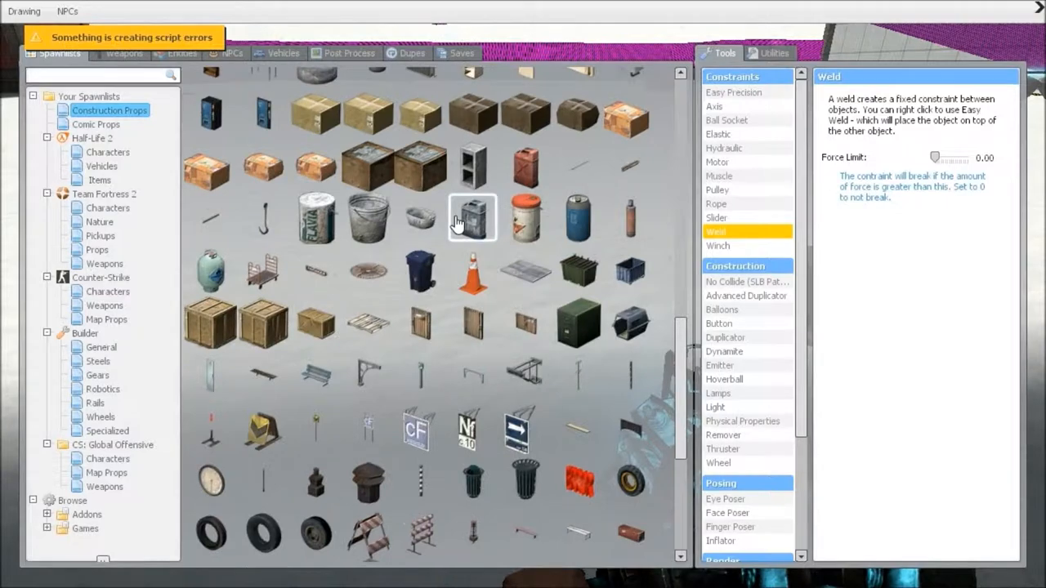
click(102, 166)
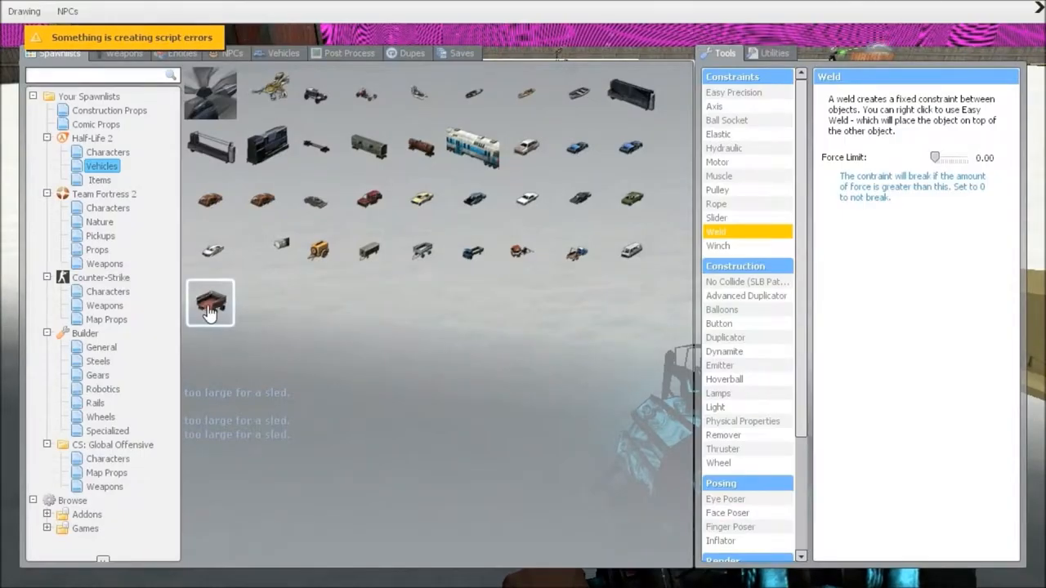